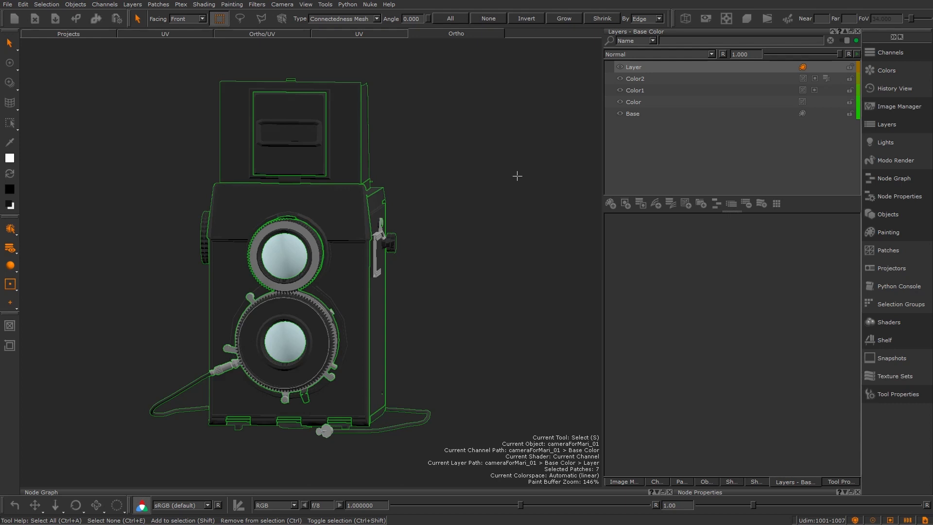
{"action": "mouse_move", "coordinate": [113, 100]}
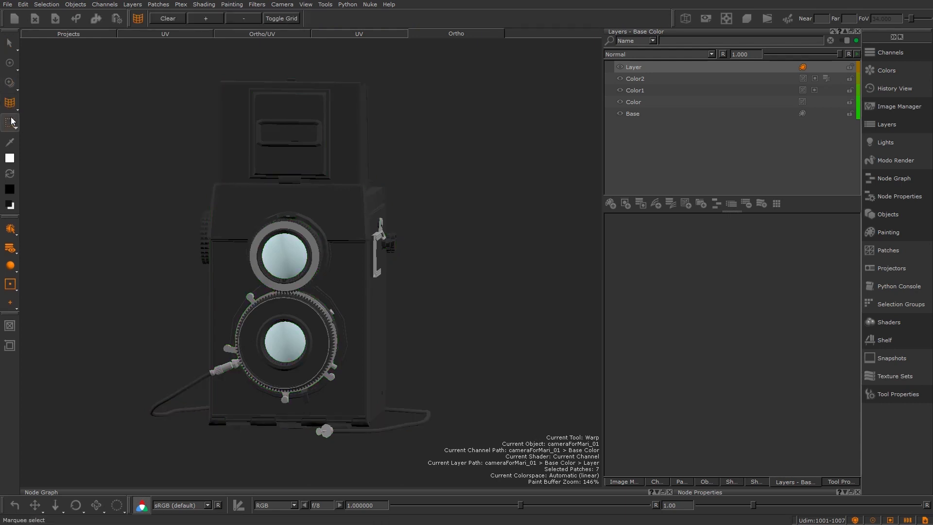
Switch to the Transform Paint Buffer tool from the paint buffer flyout
{"action": "left_click", "coordinate": [10, 122]}
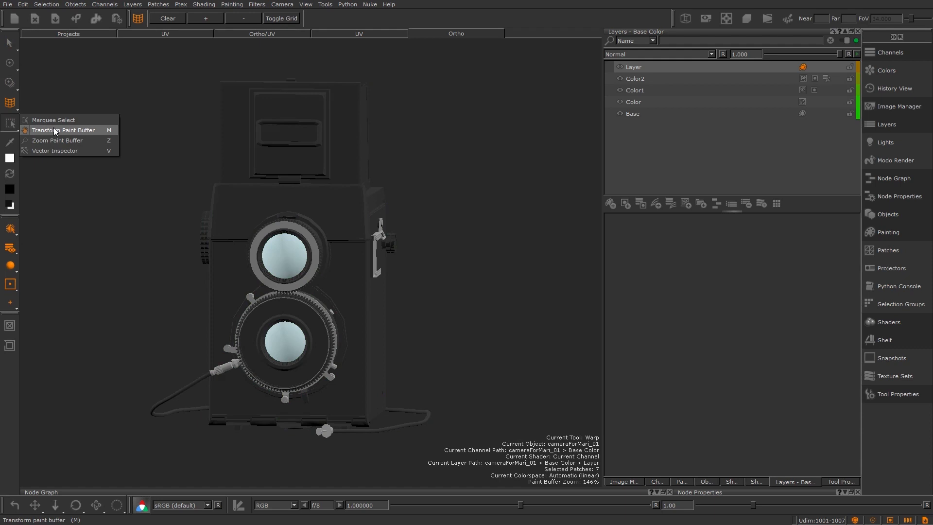
{"action": "left_click", "coordinate": [64, 130]}
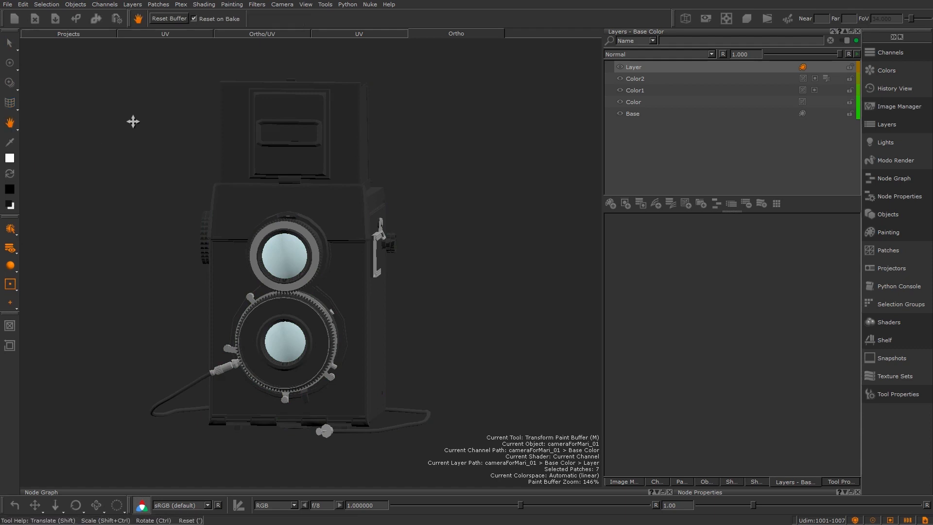
{"action": "mouse_move", "coordinate": [446, 241]}
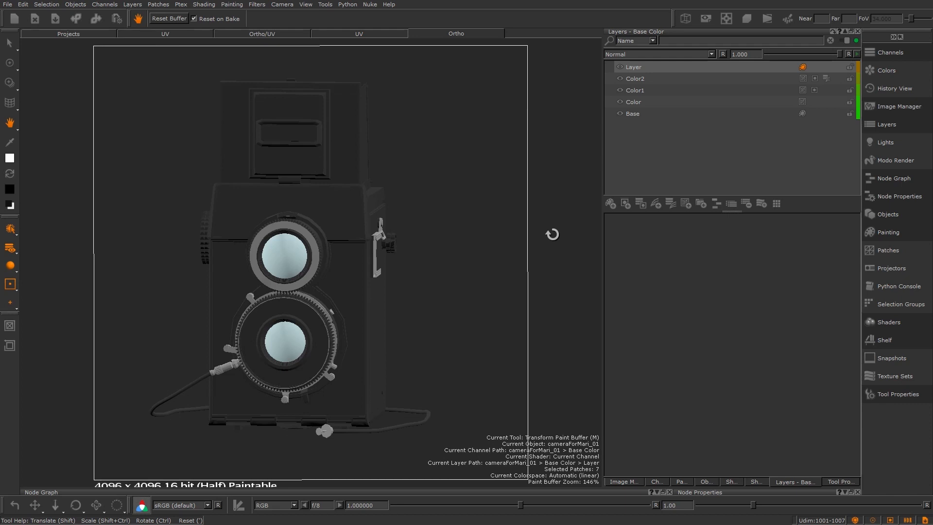
{"action": "mouse_move", "coordinate": [286, 180]}
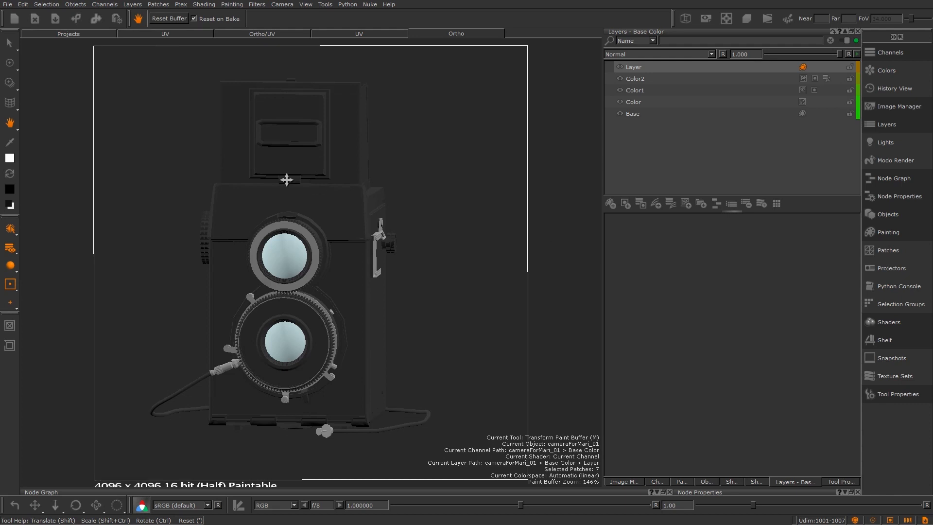
{"action": "mouse_move", "coordinate": [9, 61]}
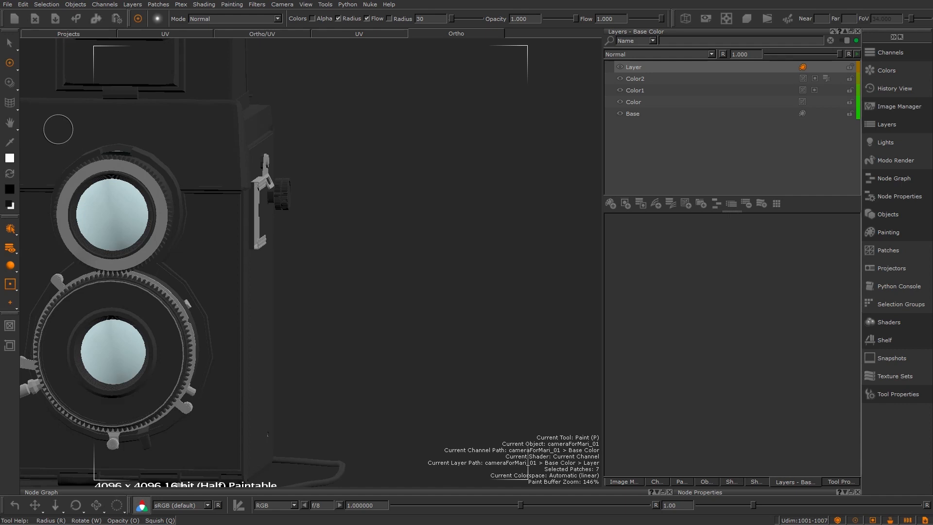
{"action": "left_click_drag", "start_coordinate": [78, 134], "coordinate": [199, 280]}
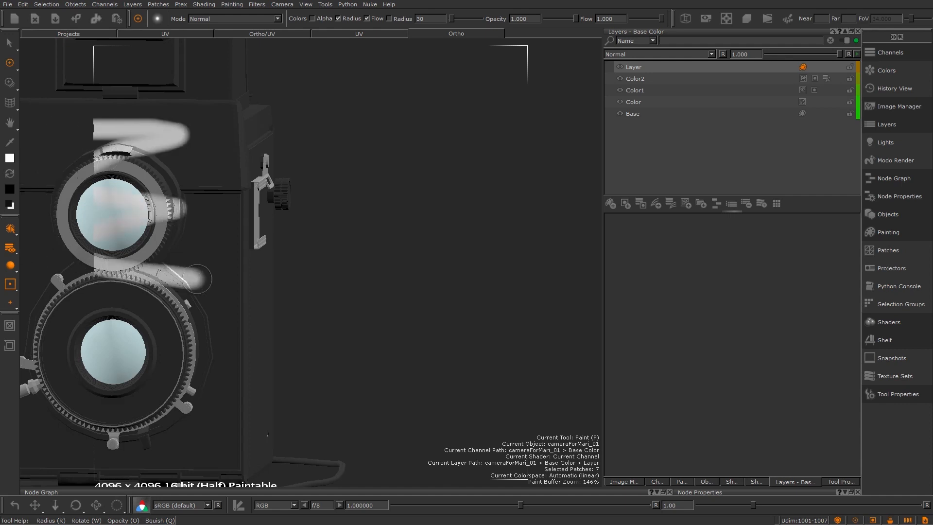
{"action": "left_click_drag", "start_coordinate": [190, 276], "coordinate": [220, 315]}
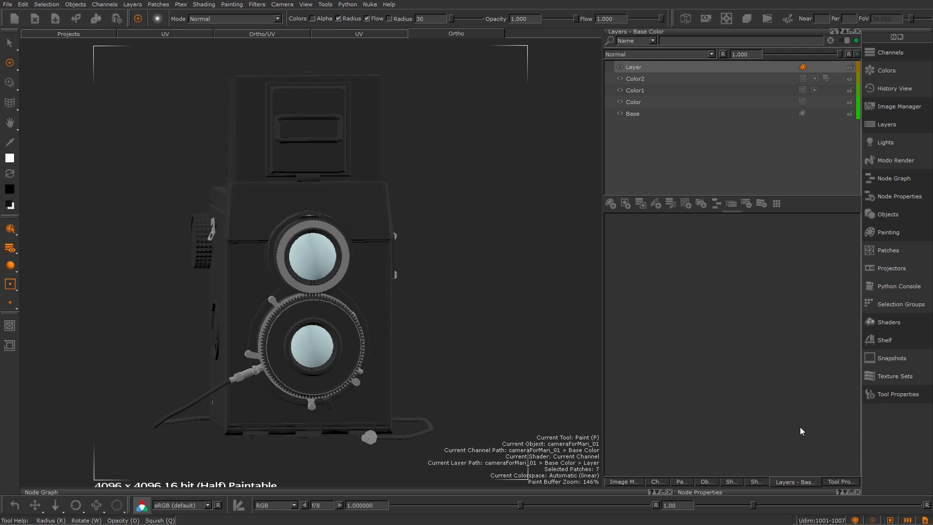
Choose a Buffer Size for the paint buffer in the Painting palette
{"action": "left_click", "coordinate": [890, 232]}
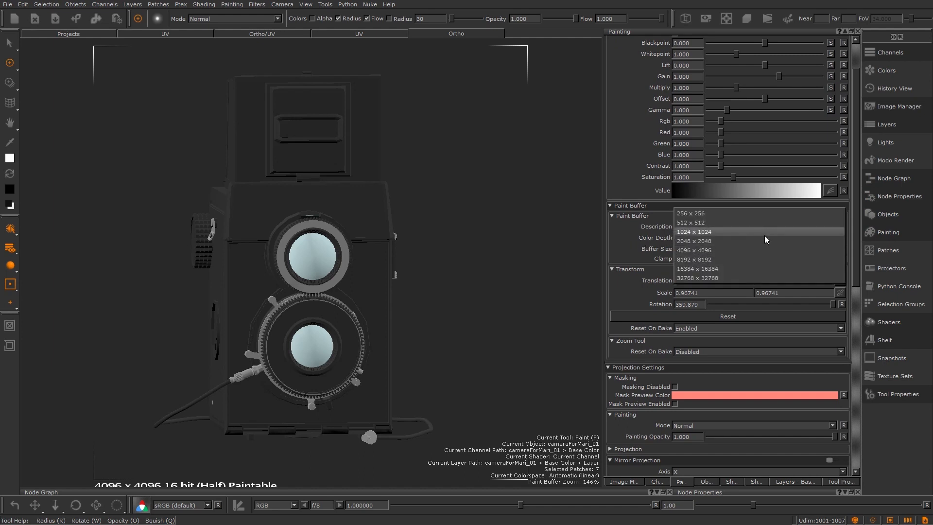
{"action": "left_click", "coordinate": [694, 248]}
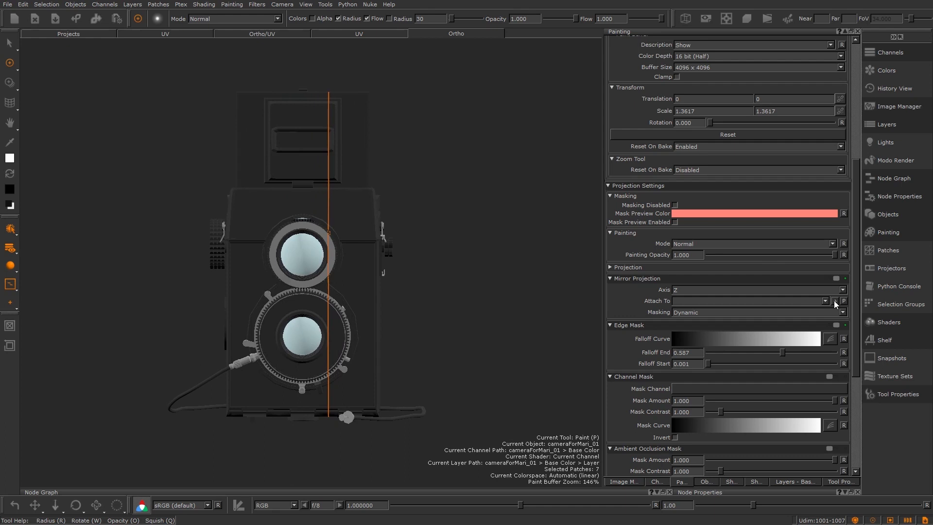
{"action": "mouse_move", "coordinate": [837, 305]}
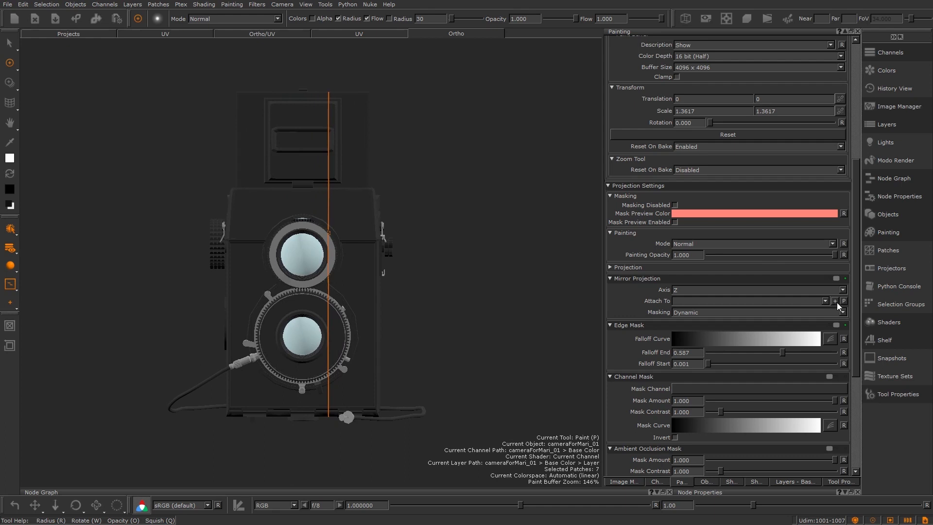
{"action": "mouse_move", "coordinate": [836, 301]}
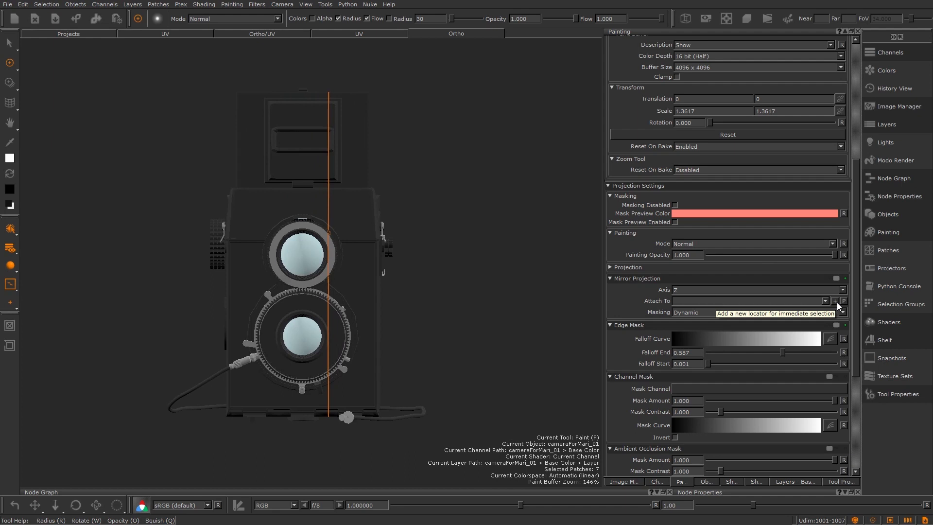
Add a new Mirror Plane locator for the mirror projection to attach to
{"action": "left_click", "coordinate": [835, 300]}
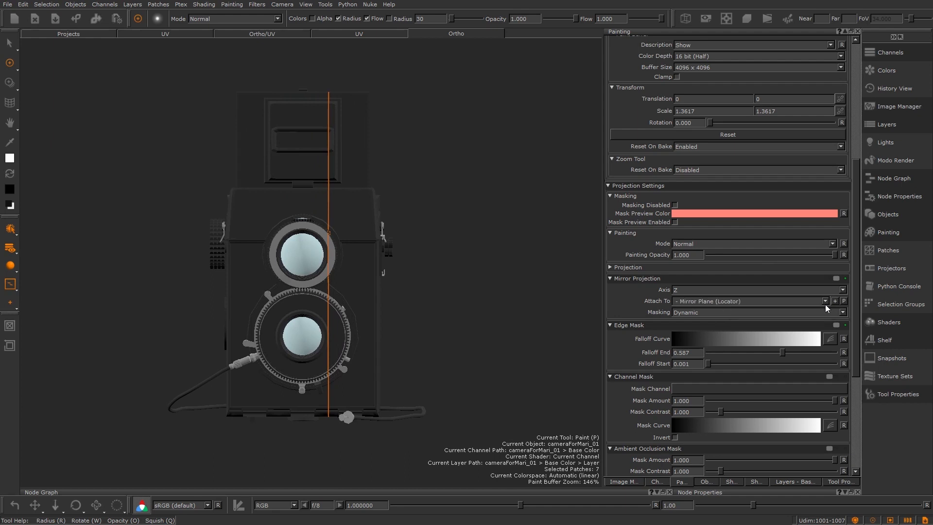
{"action": "mouse_move", "coordinate": [711, 311]}
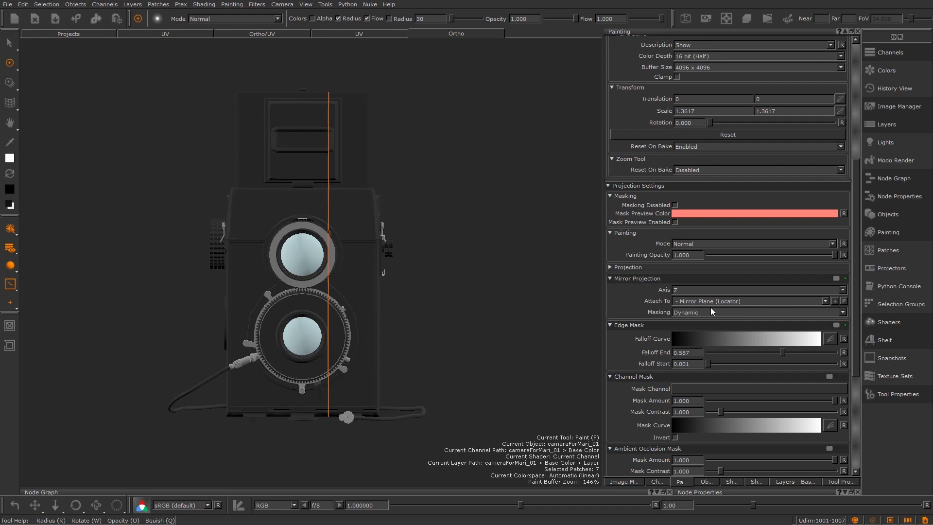
{"action": "mouse_move", "coordinate": [860, 305]}
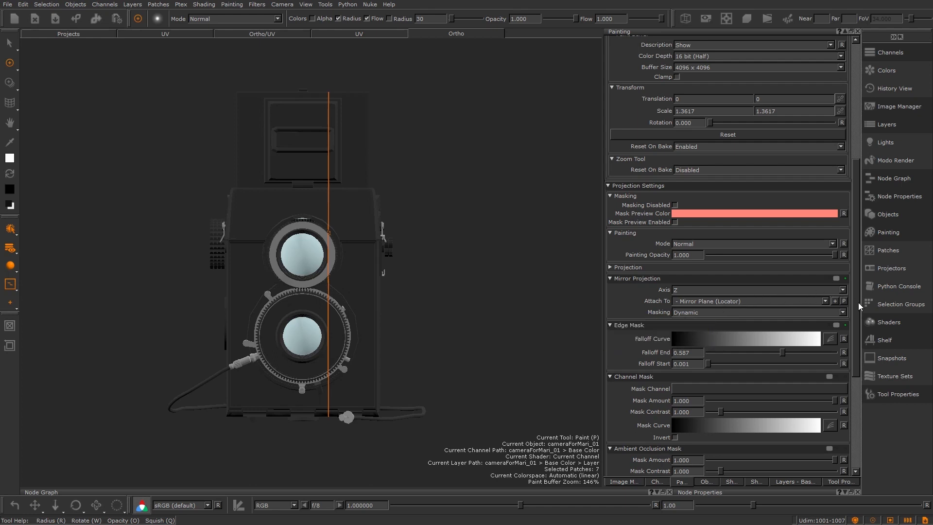
{"action": "mouse_move", "coordinate": [845, 305]}
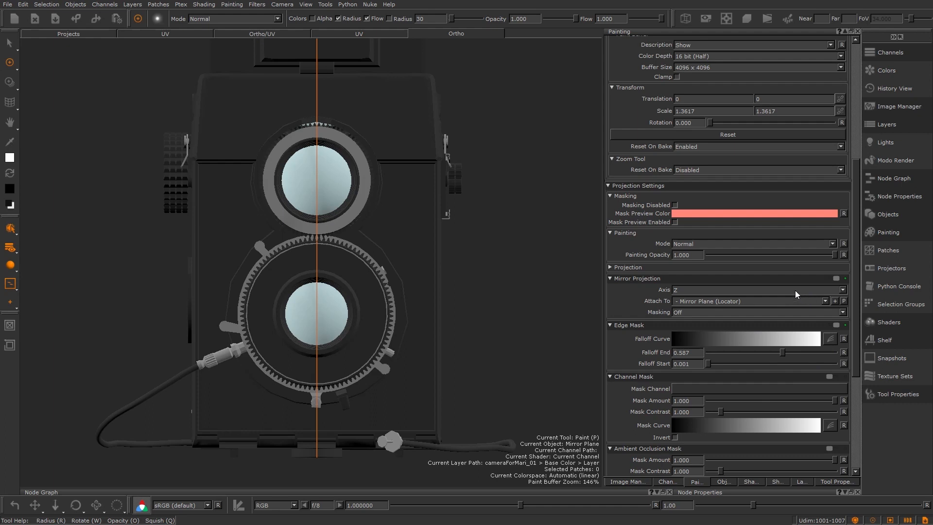
Select the Mirror Plane locator in Objects, then bring up the mirror axis options
{"action": "left_click", "coordinate": [890, 215]}
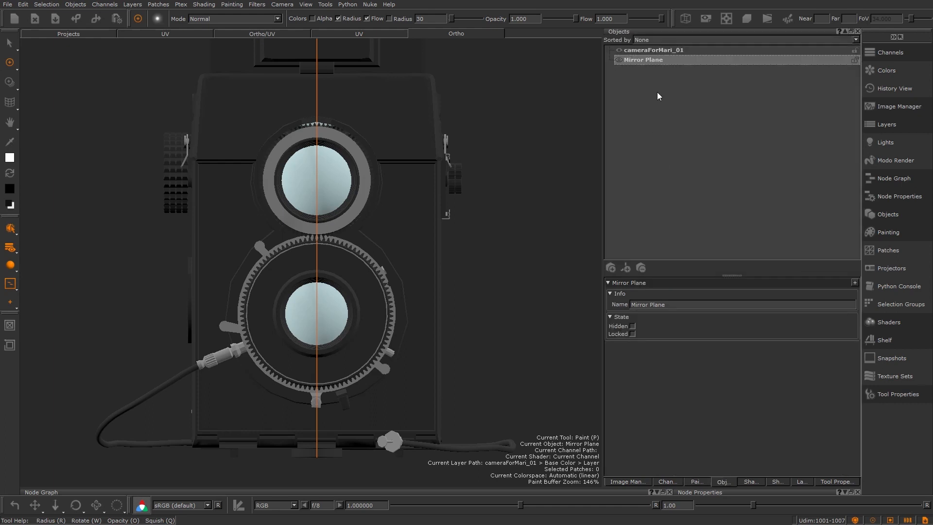
{"action": "left_click", "coordinate": [654, 50]}
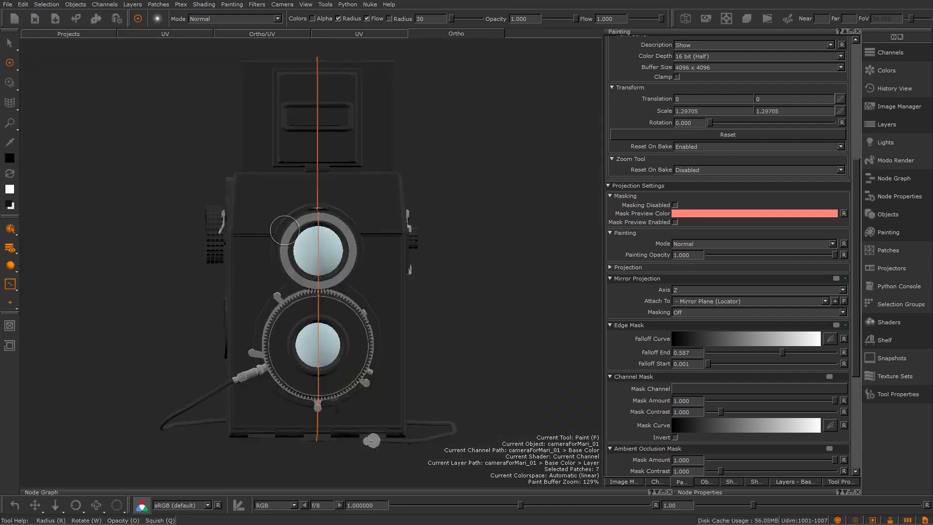
{"action": "left_click", "coordinate": [10, 284]}
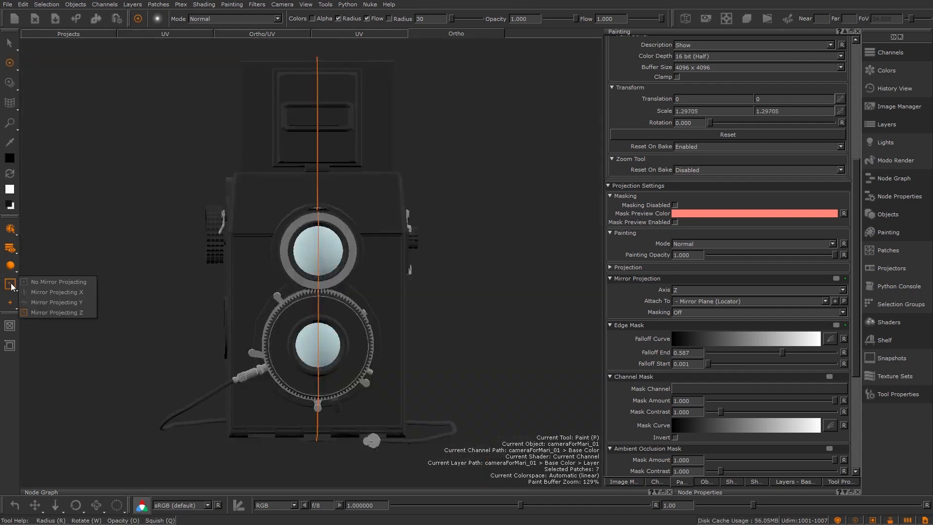